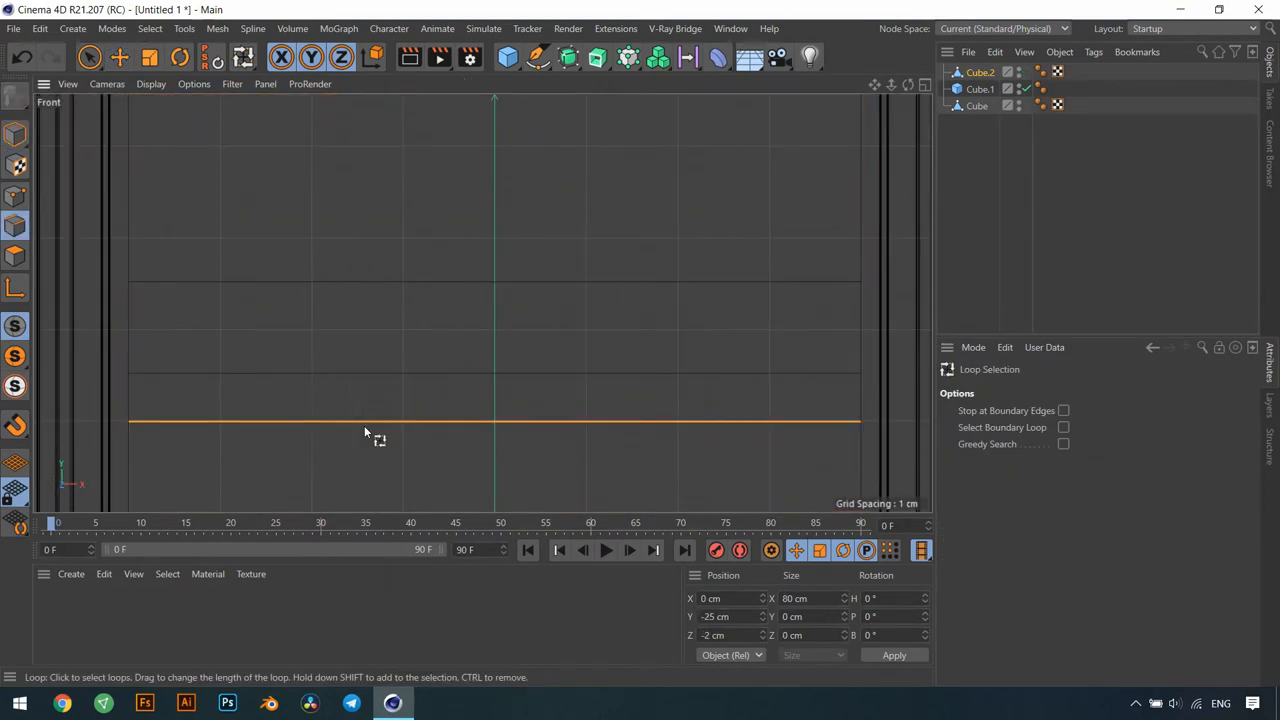
- Place a horizontal edge loop cut near the top of the tall door box
click(119, 57)
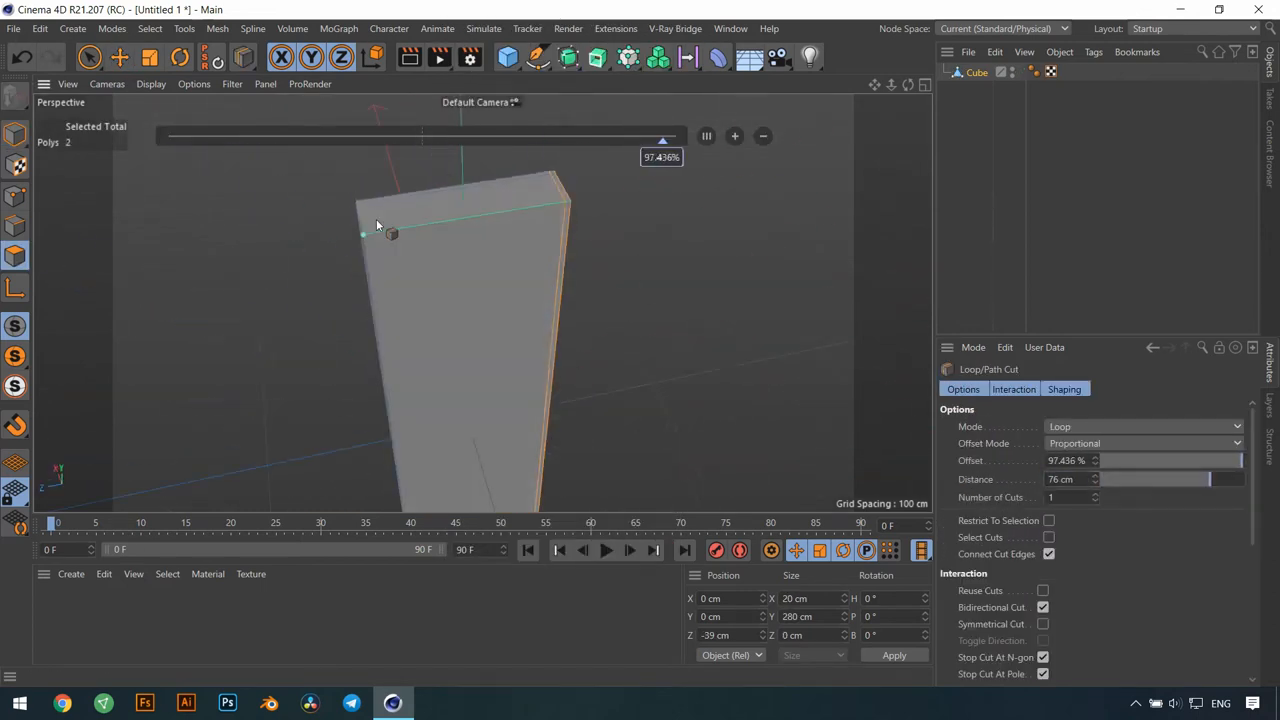
- Cut an edge loop near the top edge of the door box
click(119, 57)
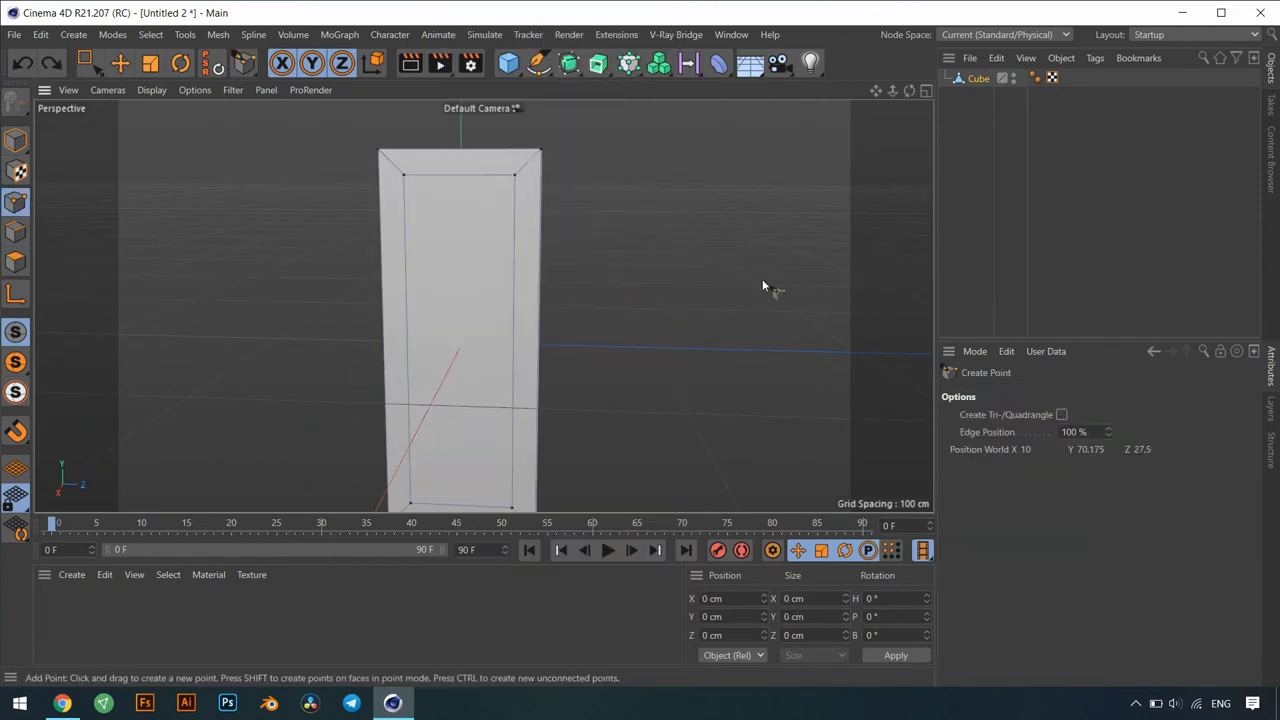
- Add a vertical cut near the right side and several horizontal cuts down the door face
click(513, 227)
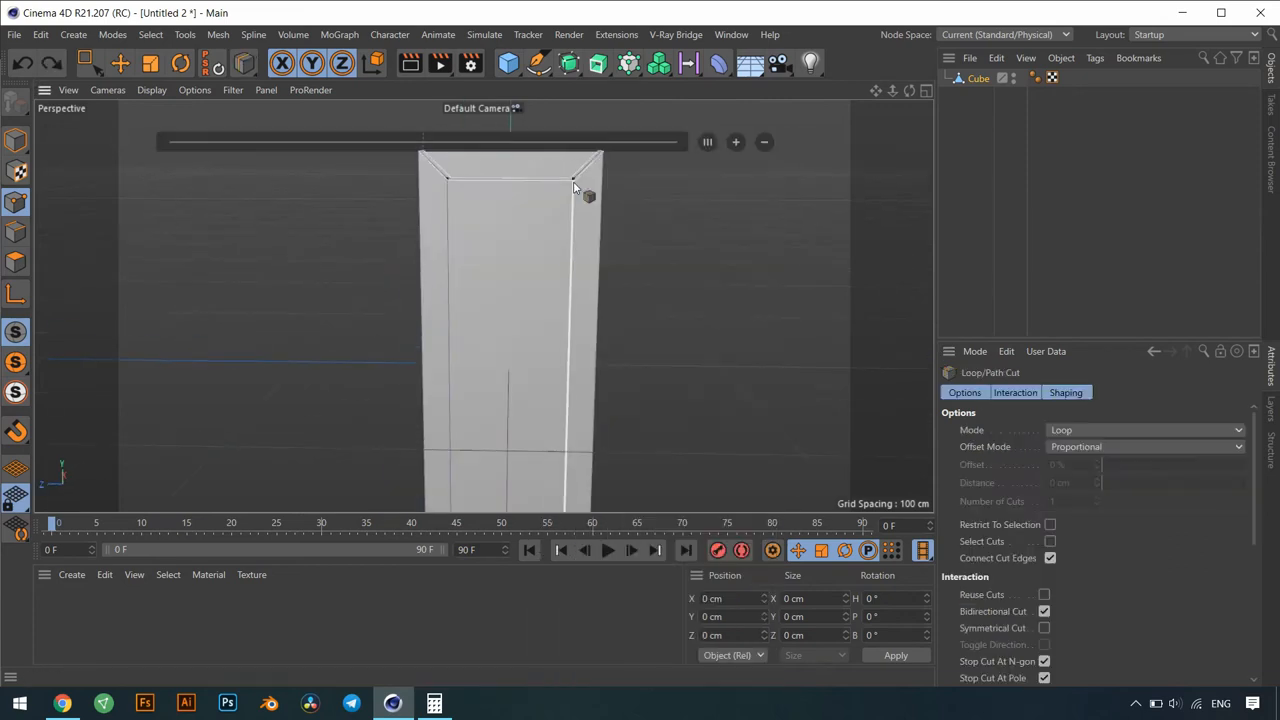
drag(578, 187, 578, 247)
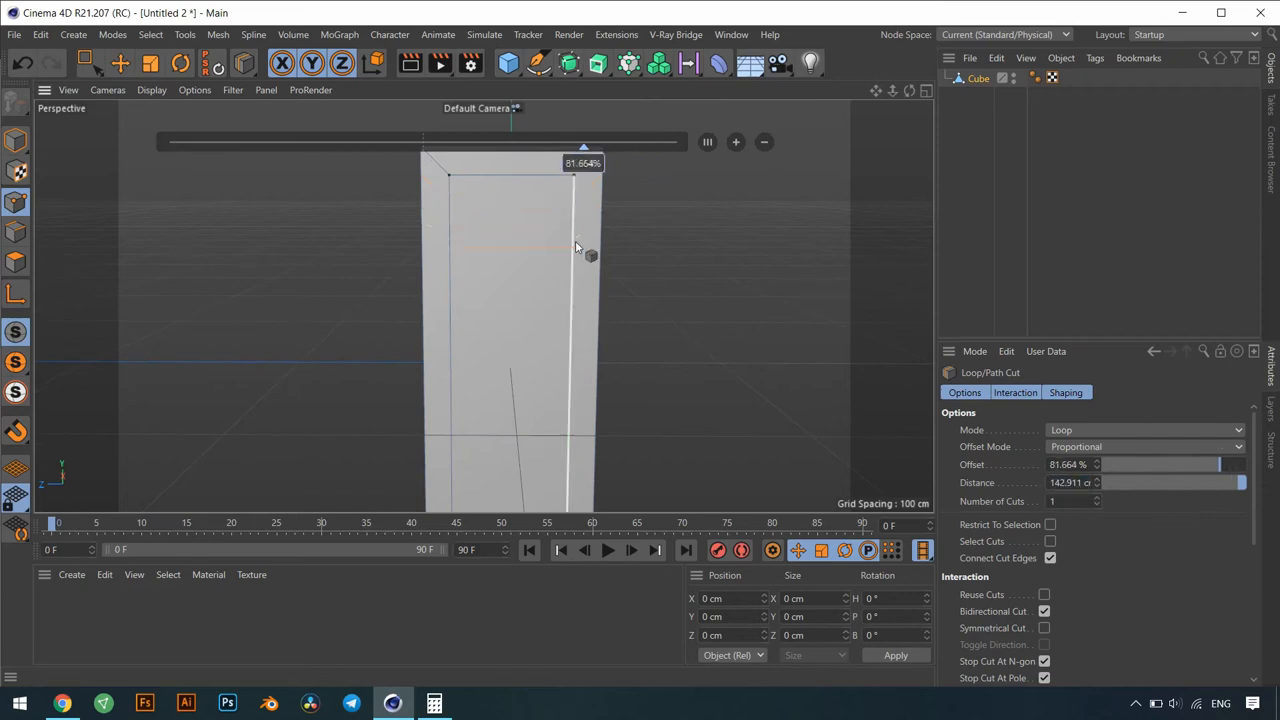
drag(576, 247, 573, 367)
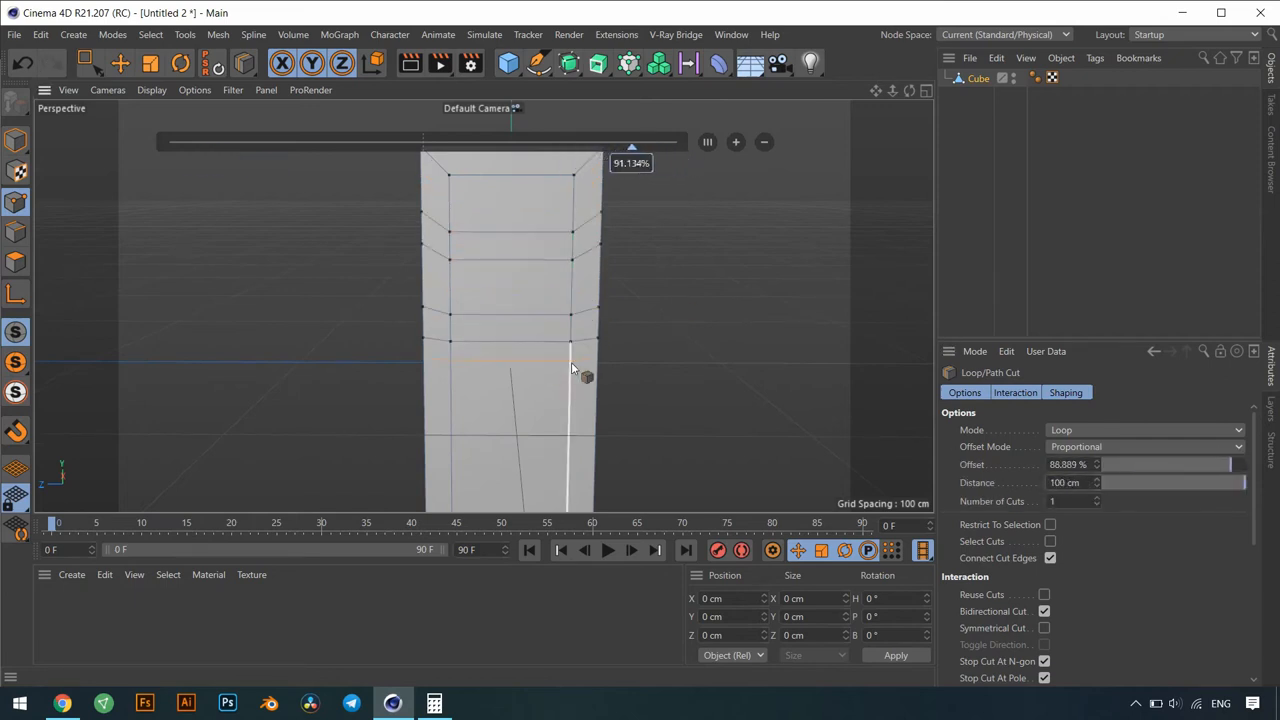
drag(570, 360, 588, 353)
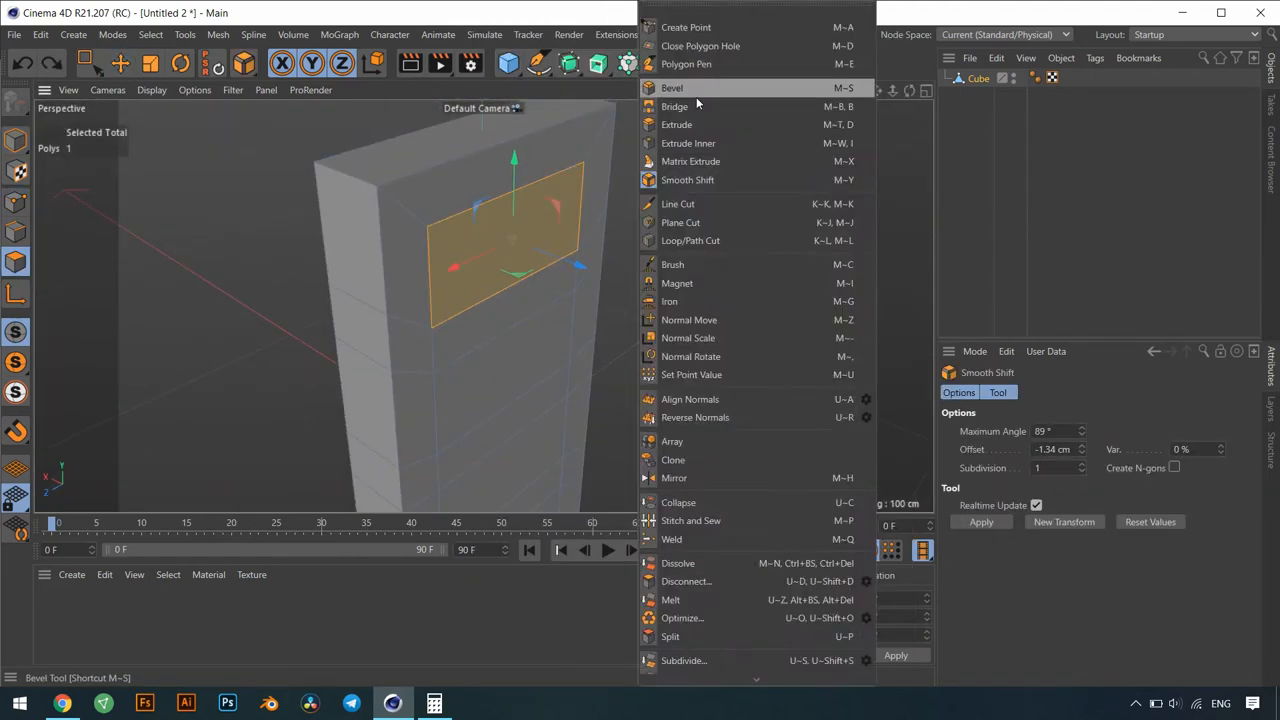
- Inset the selected panel face to recess it into the door
click(688, 143)
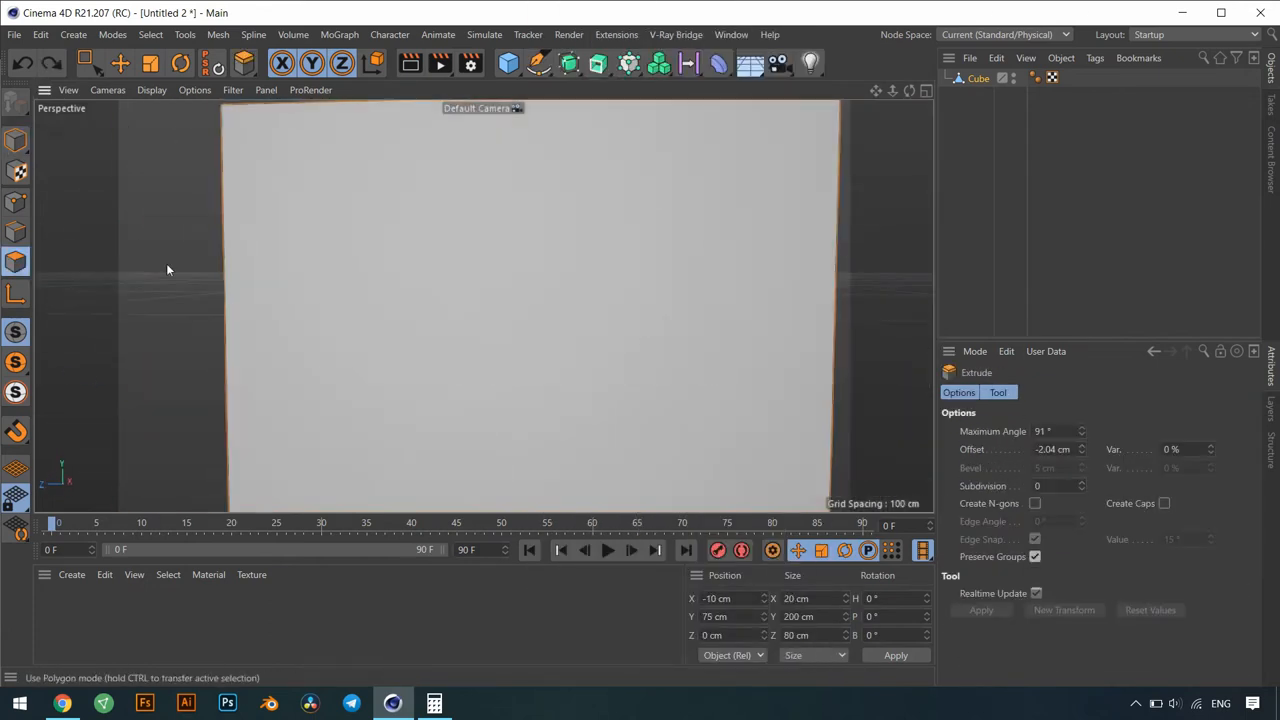
click(232, 90)
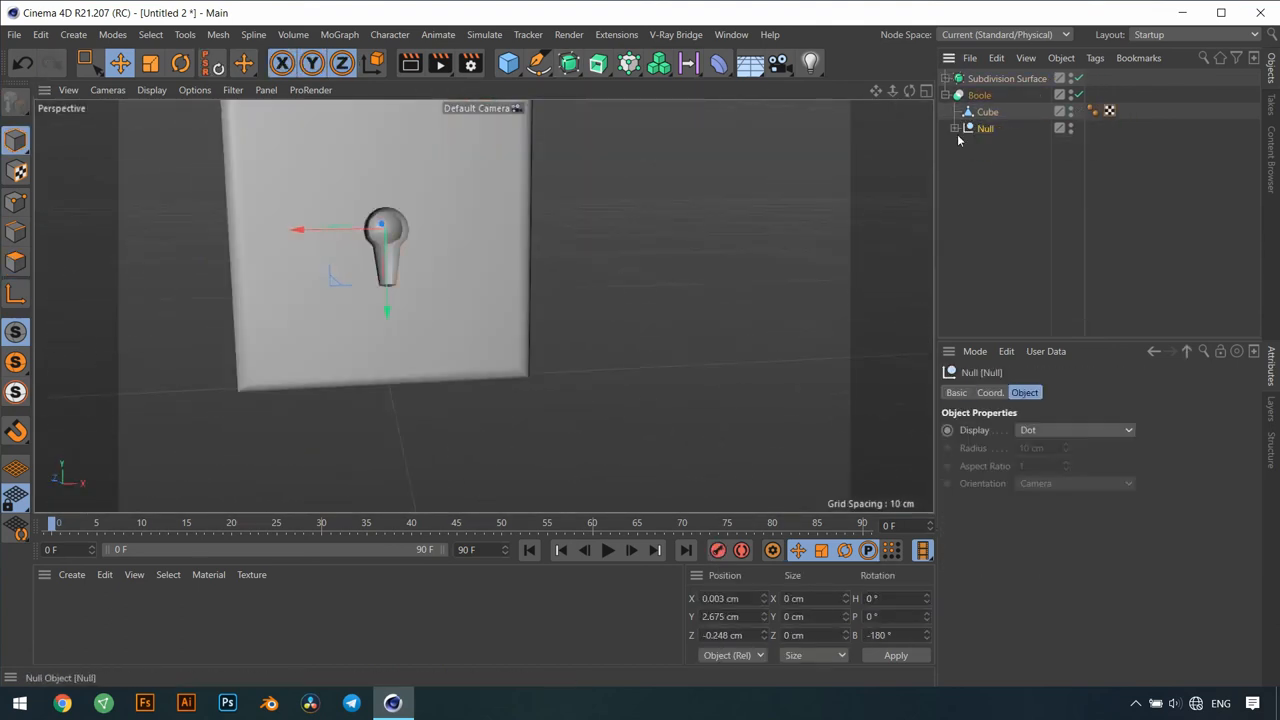
- Select the handle group on the door and bring up the V-Ray materials list
click(980, 95)
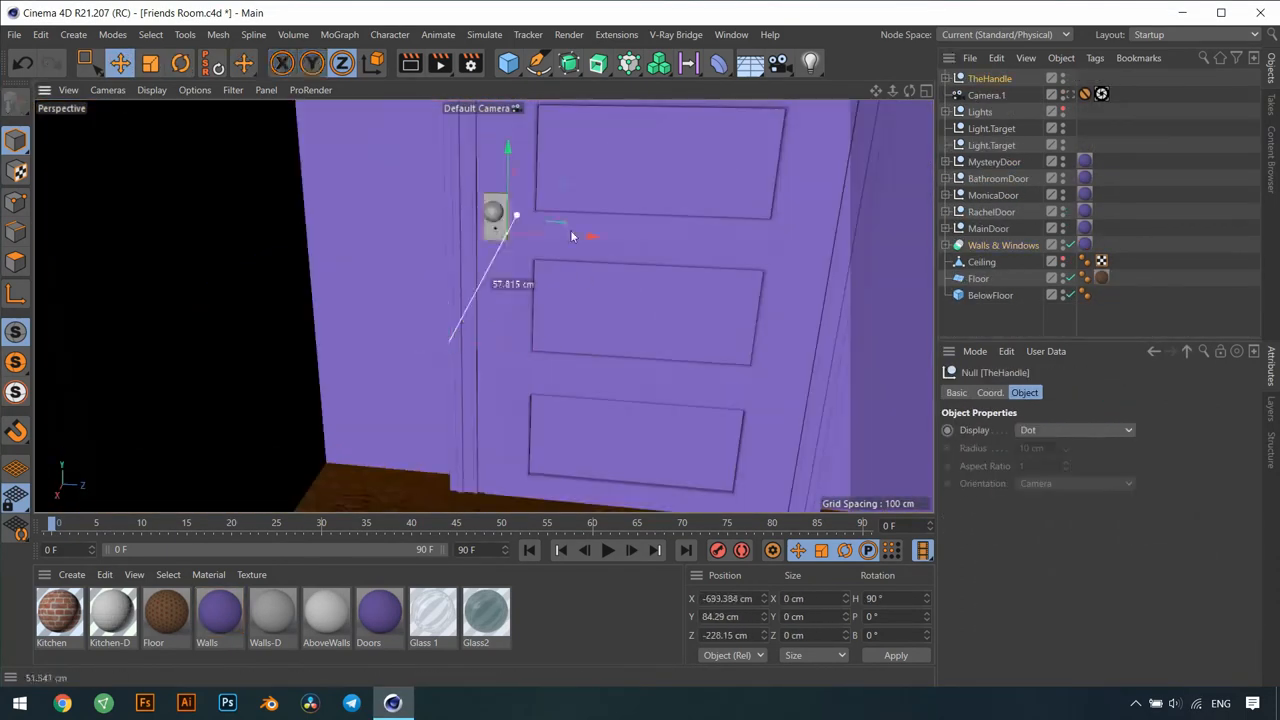
click(675, 34)
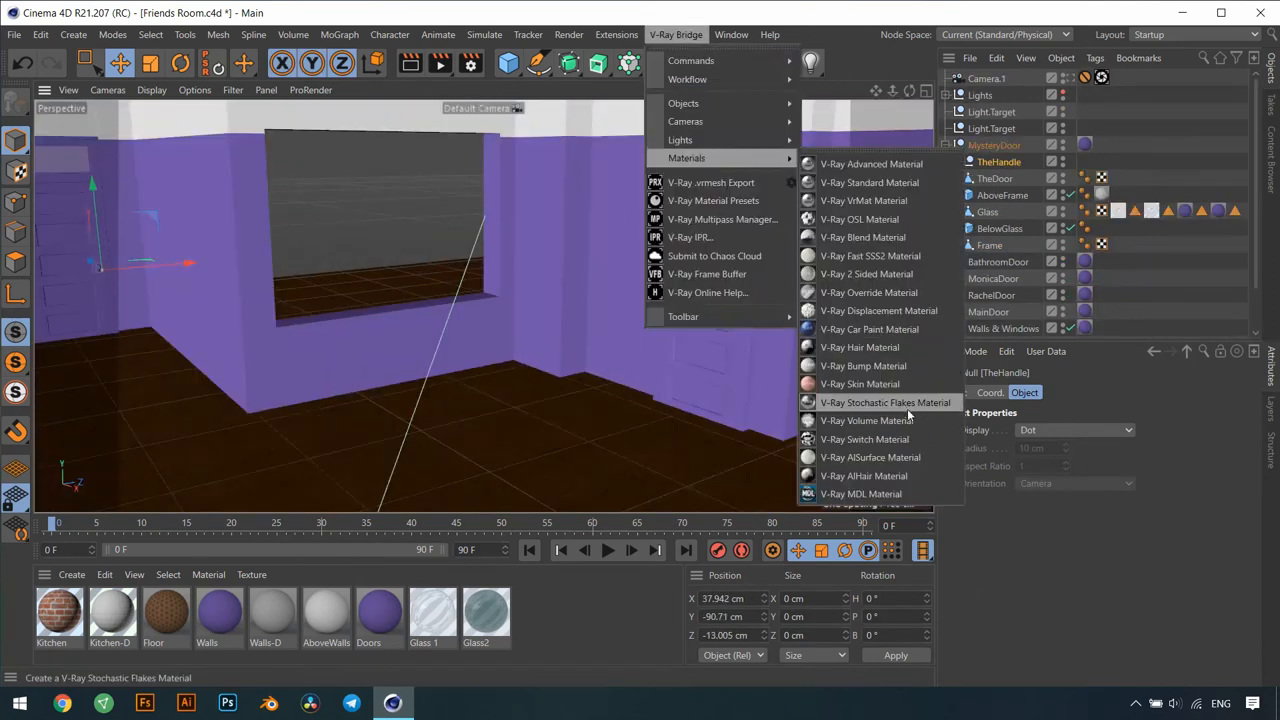